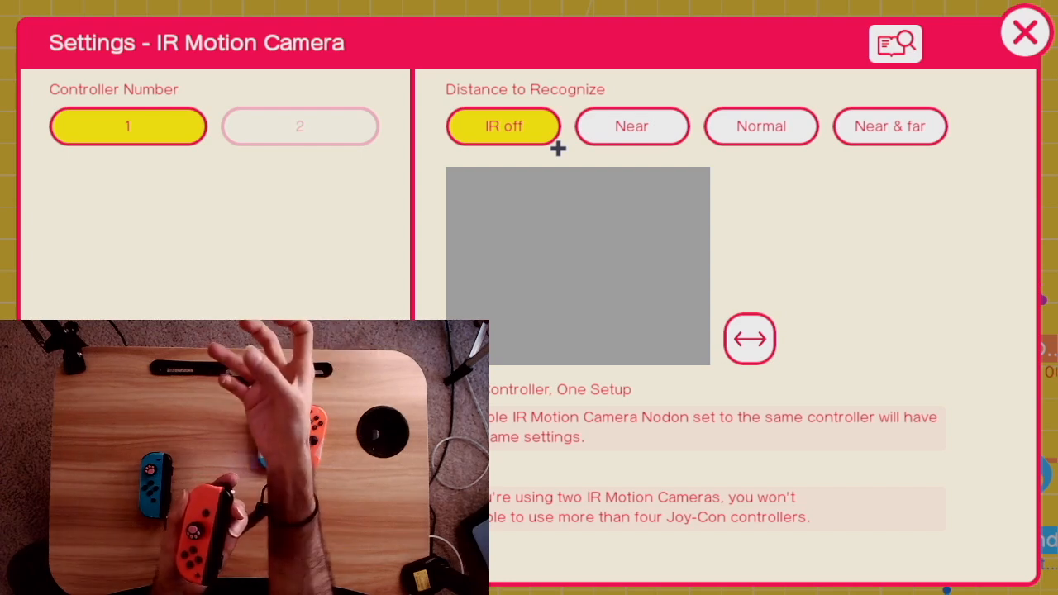
- Close the IR Motion Camera settings to reveal the Right Hand Nodon with Grab and Forward/Backward ports
left_click(1021, 31)
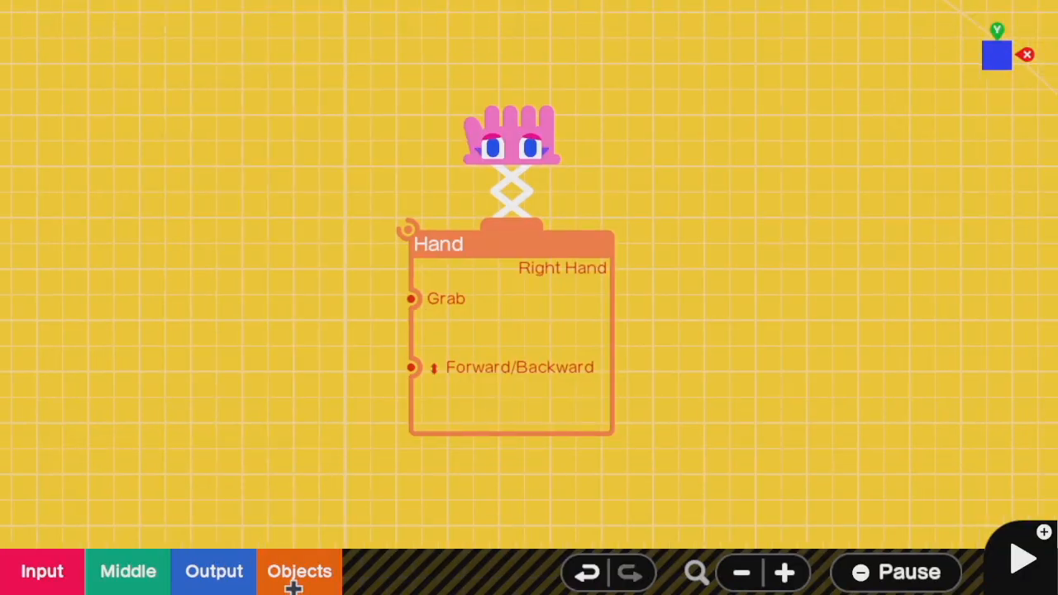
- Add a first-person Left Hand Nodon from the objects list and bring up its settings
left_click(298, 572)
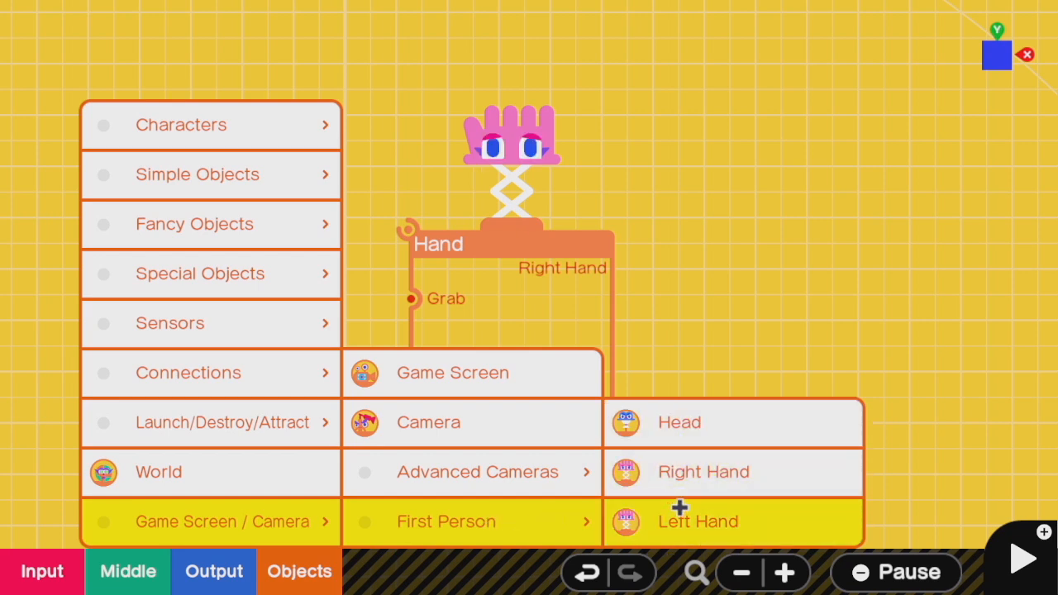
left_click(698, 521)
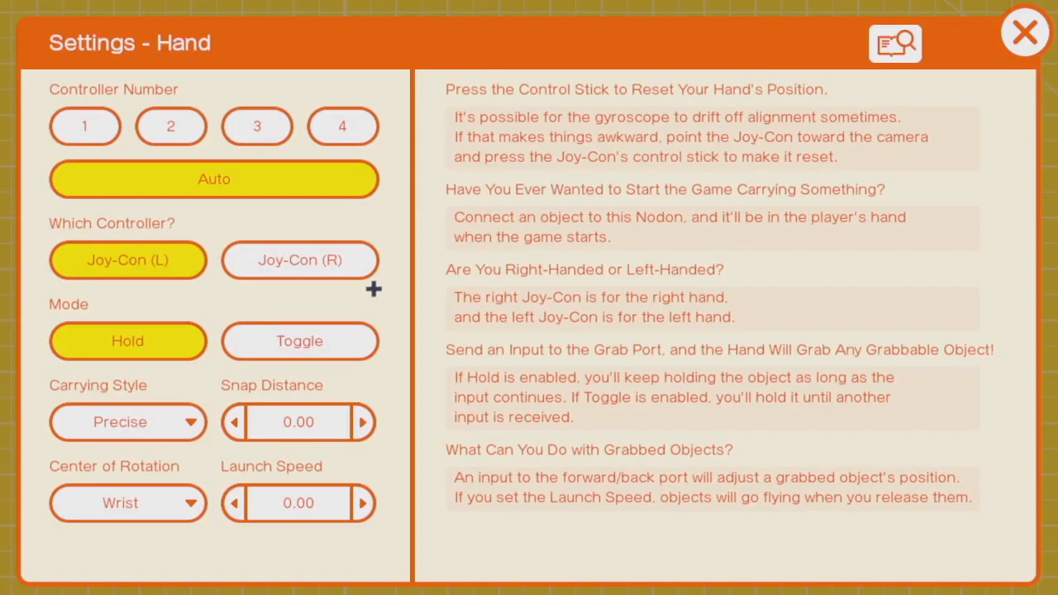
mouse_move(125, 205)
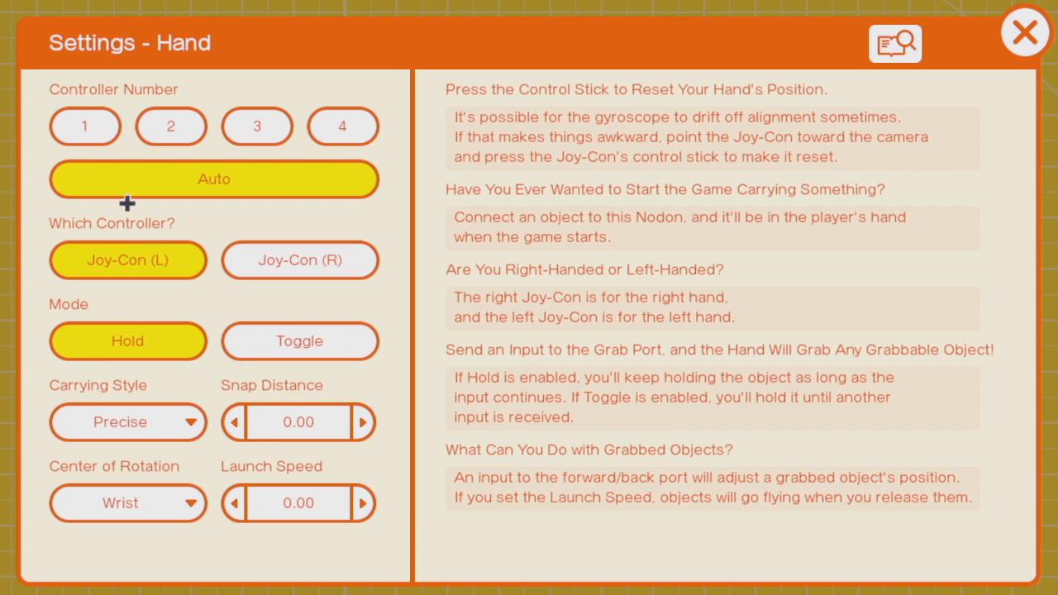
mouse_move(95, 229)
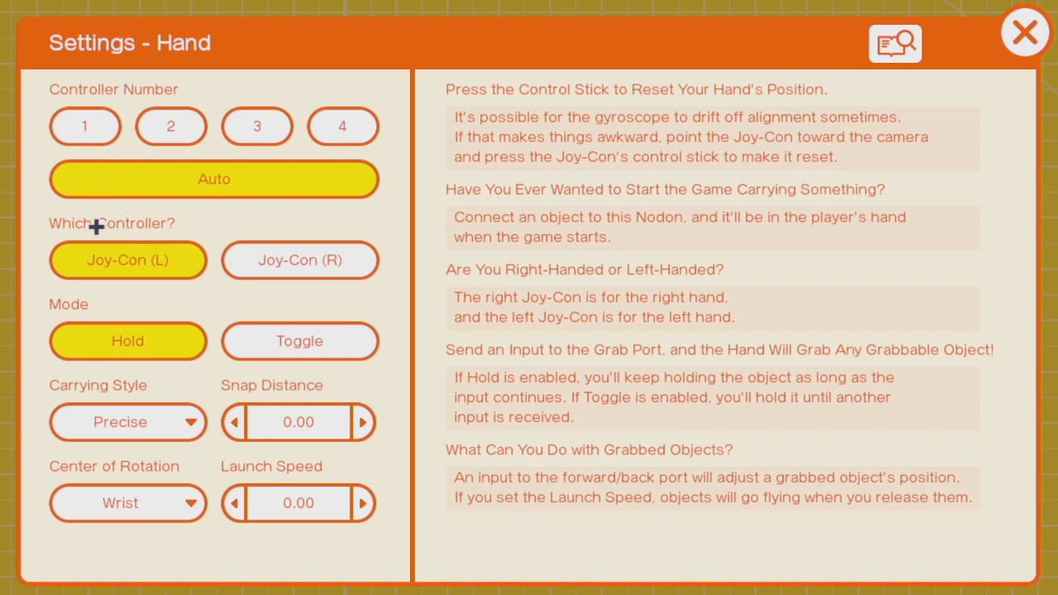
- Close the Hand settings and place a Box Object Nodon under the Hand, Button and Stick Nodon
left_click(1022, 32)
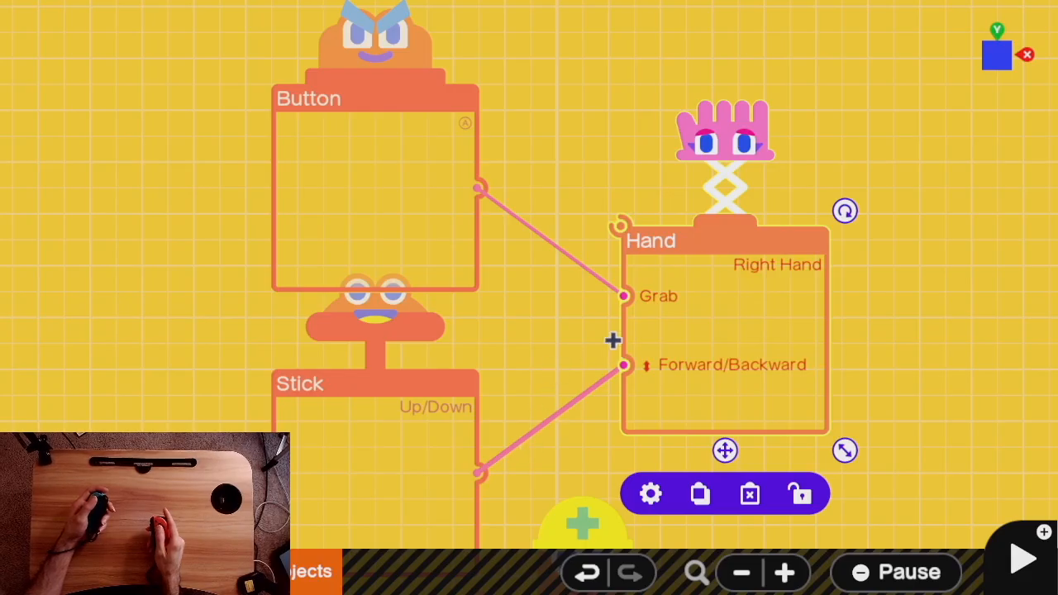
mouse_move(615, 304)
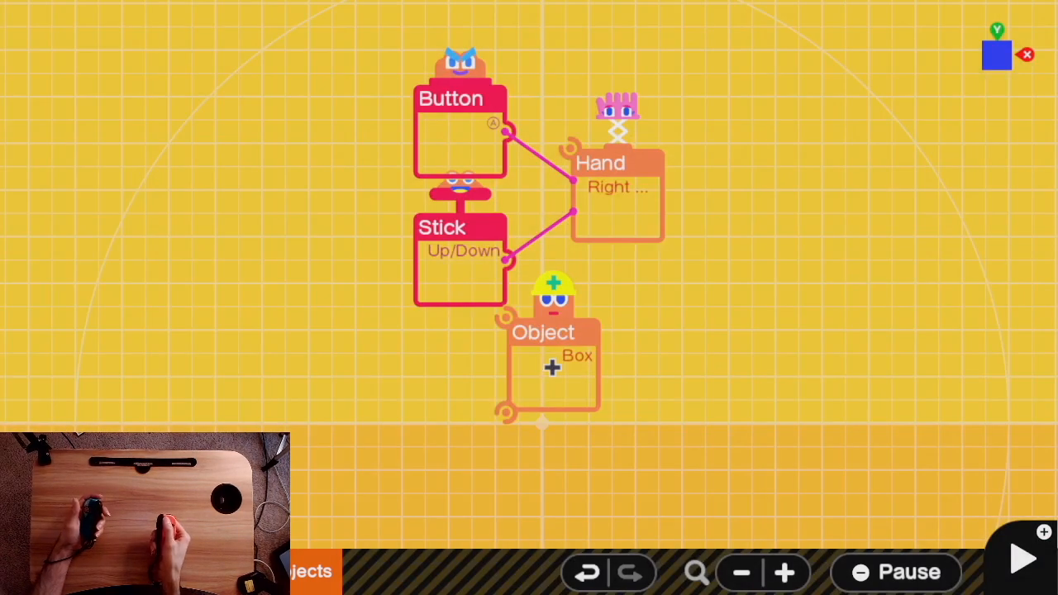
left_click(1021, 574)
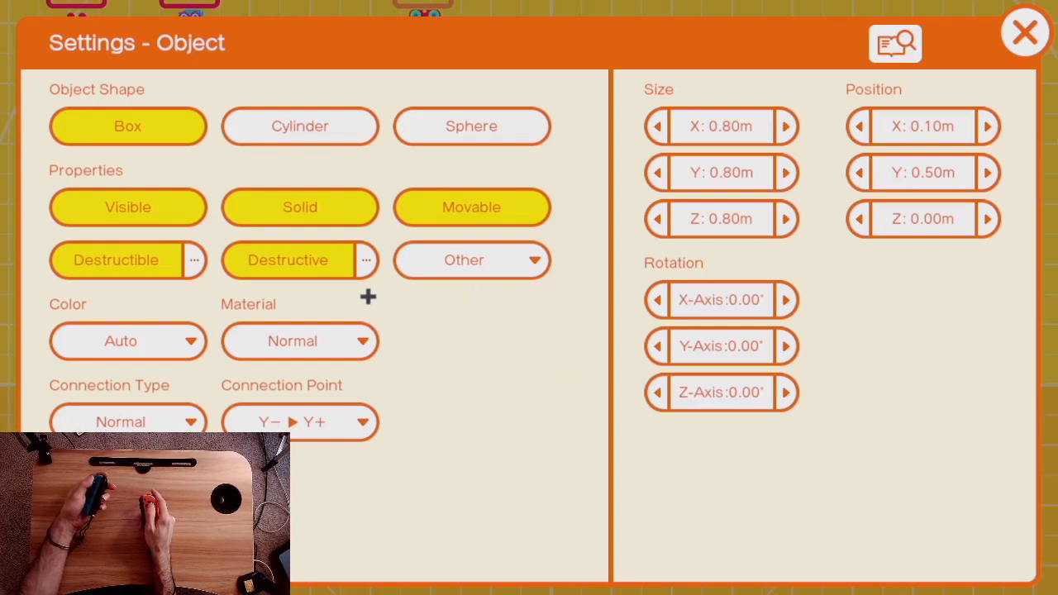
- Bring up the Box Object Nodon's settings to enable Visible, Solid, Movable, Destructible and Destructive
left_click(463, 260)
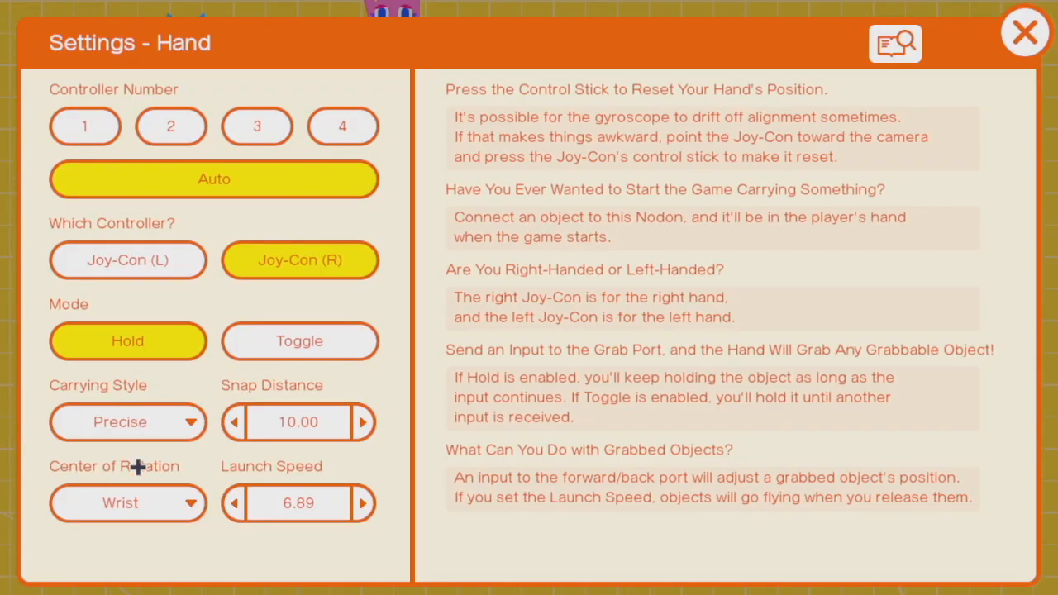
- Set the right Hand's carrying style to Snappy, snap distance 10.00 and launch speed 50.00
left_click(1026, 32)
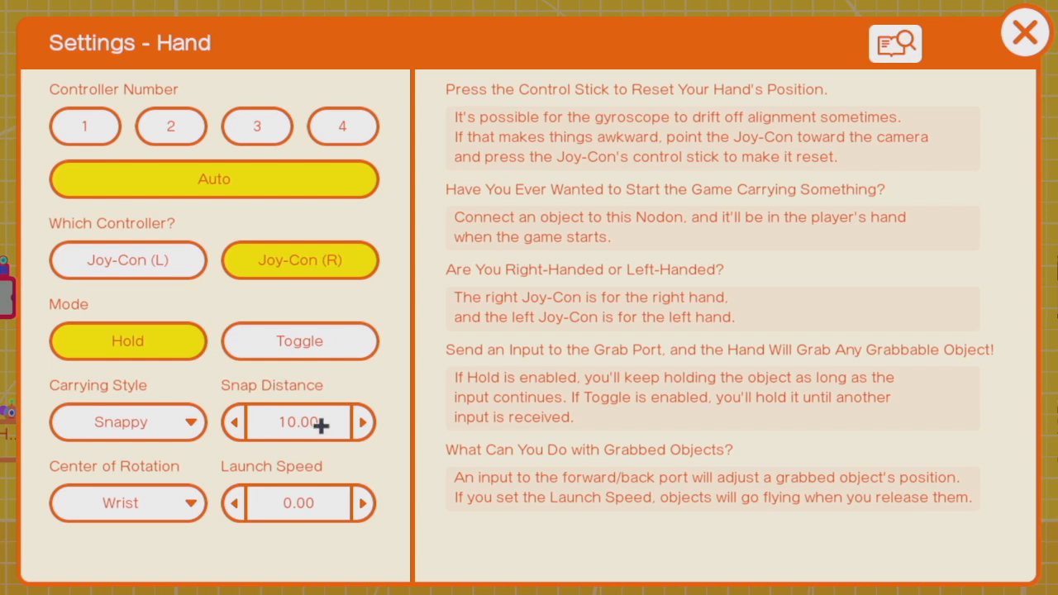
left_click(361, 503)
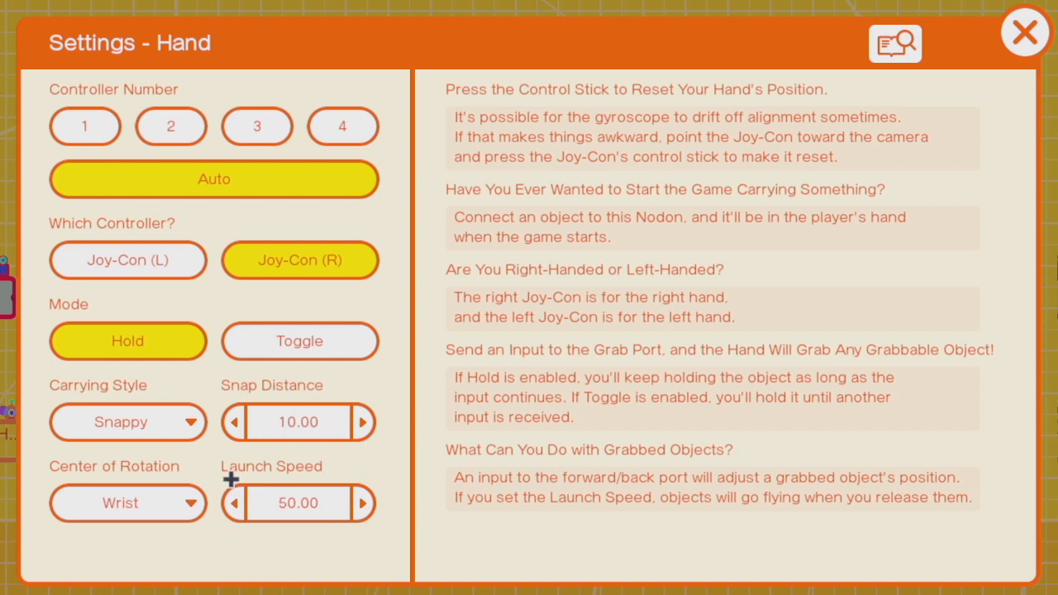
left_click(1025, 31)
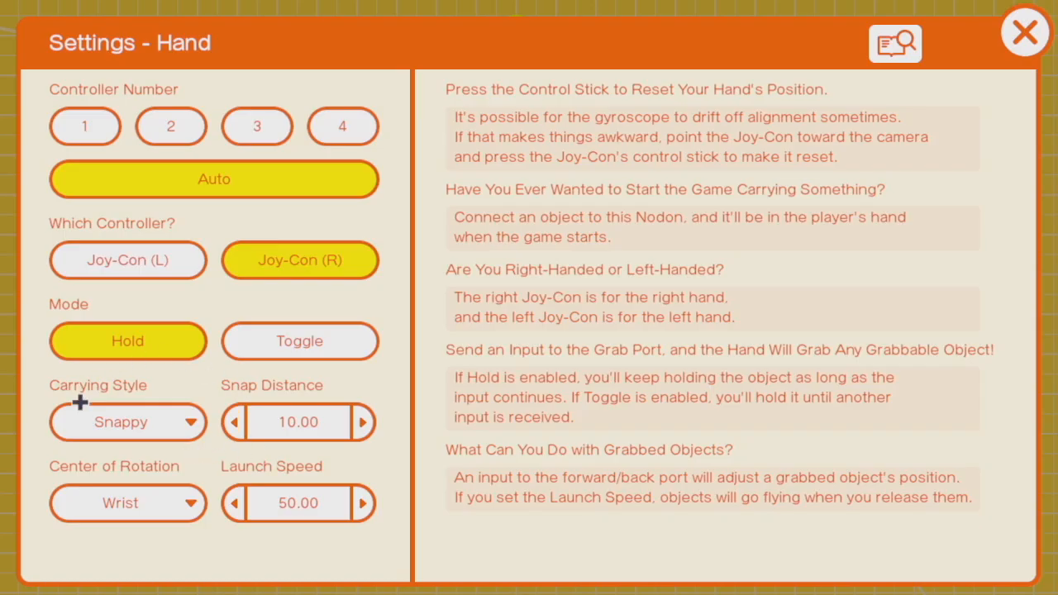
mouse_move(284, 467)
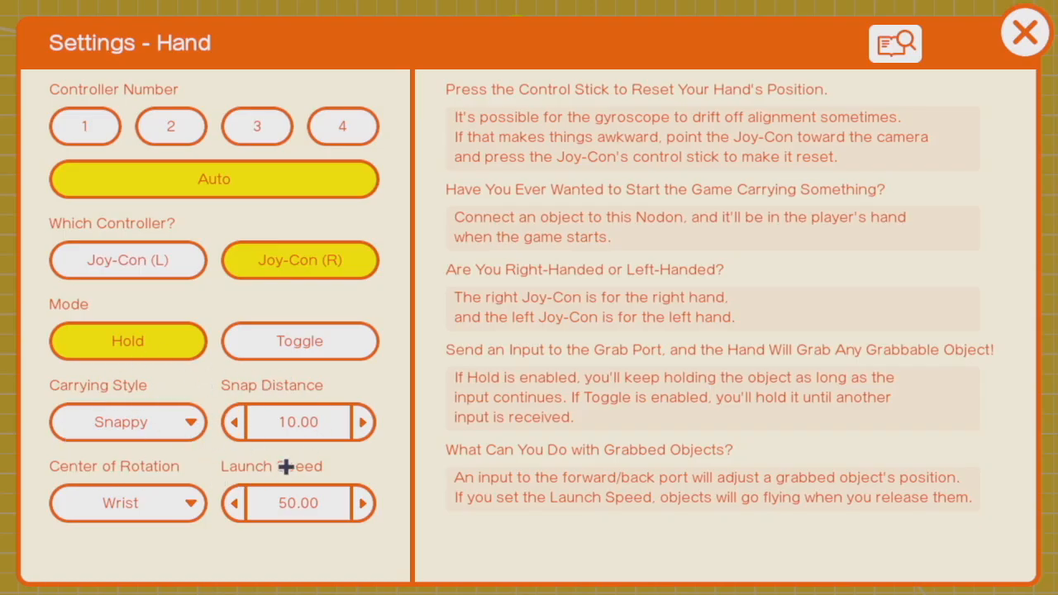
mouse_move(268, 399)
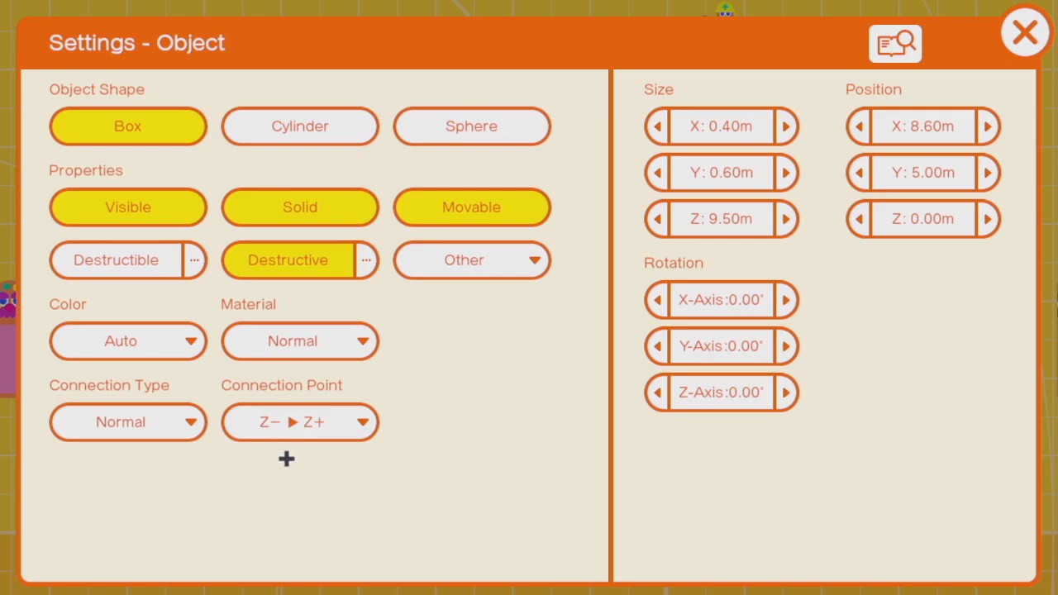
- Close the Object settings after shaping the box into a non-destructible 0.40 × 0.60 × 9.50 m bar
left_click(1018, 30)
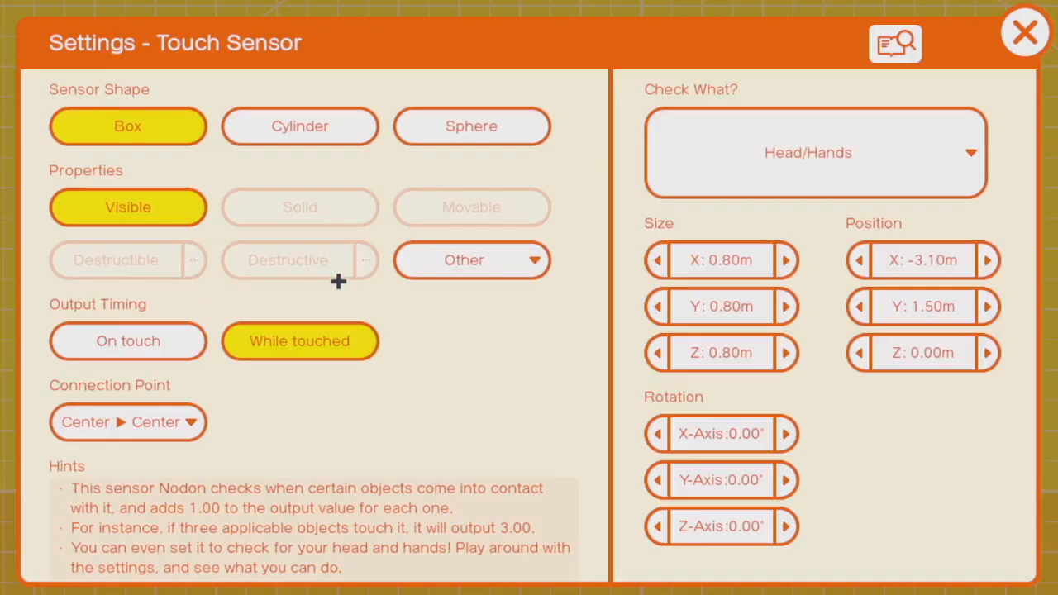
- Have the Touch Sensor detect Head/Hands and leave the Grabbed Sensor outputting while gripped
left_click(817, 152)
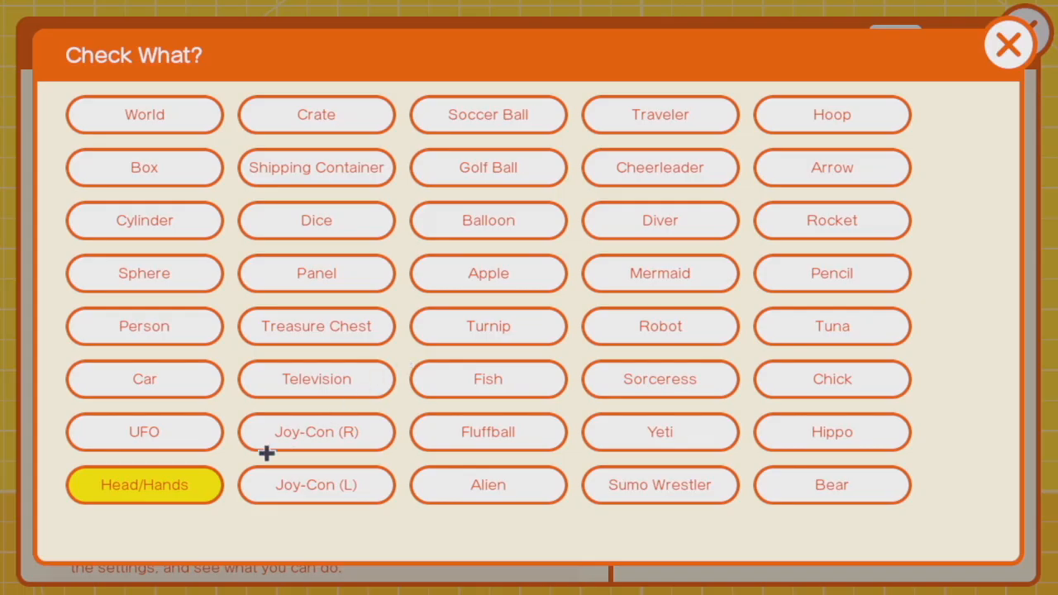
left_click(144, 486)
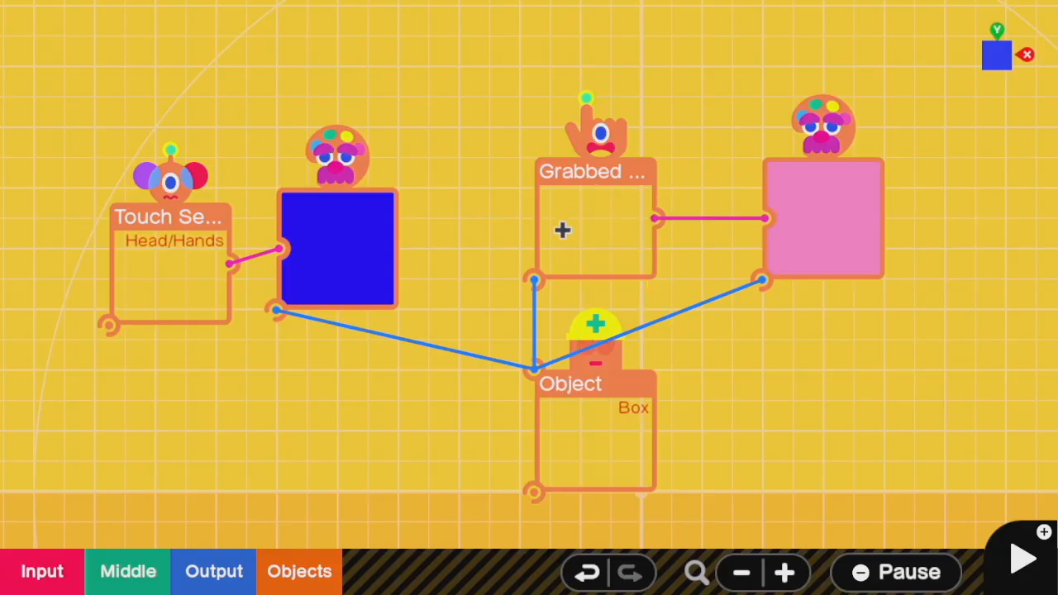
mouse_move(592, 262)
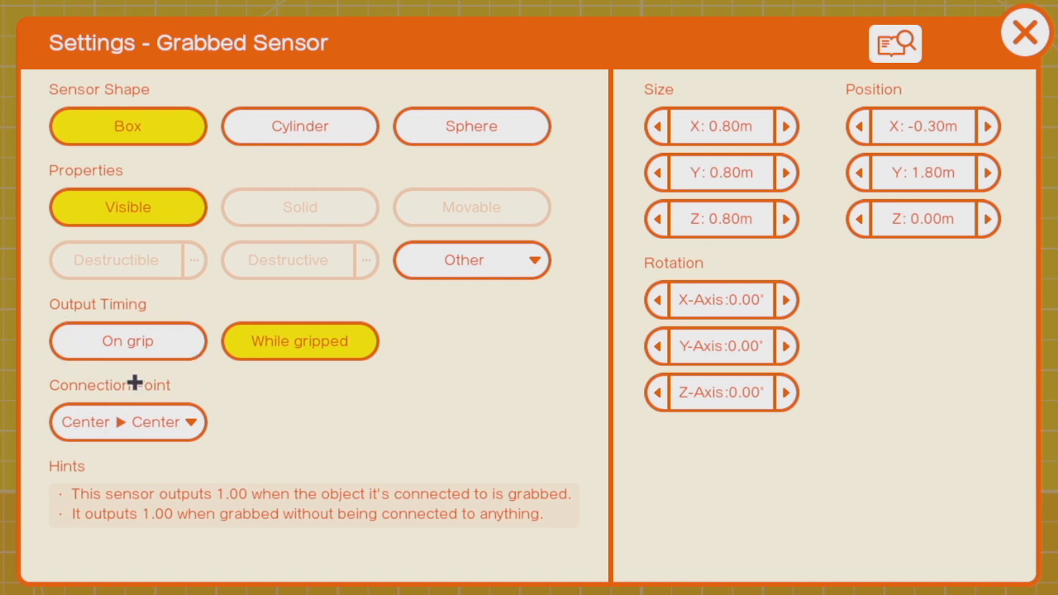
mouse_move(304, 330)
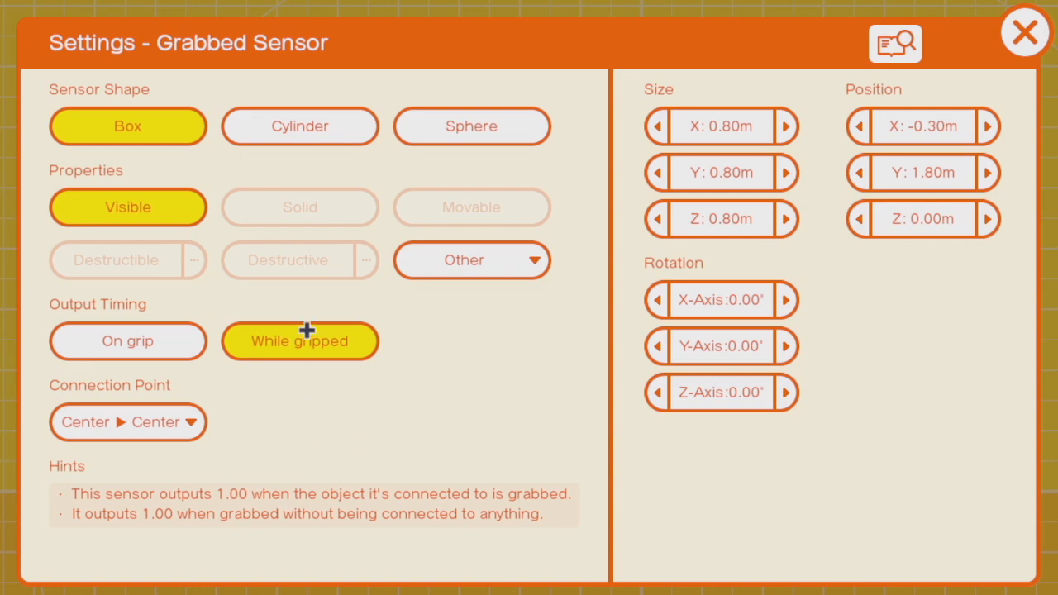
left_click(1026, 32)
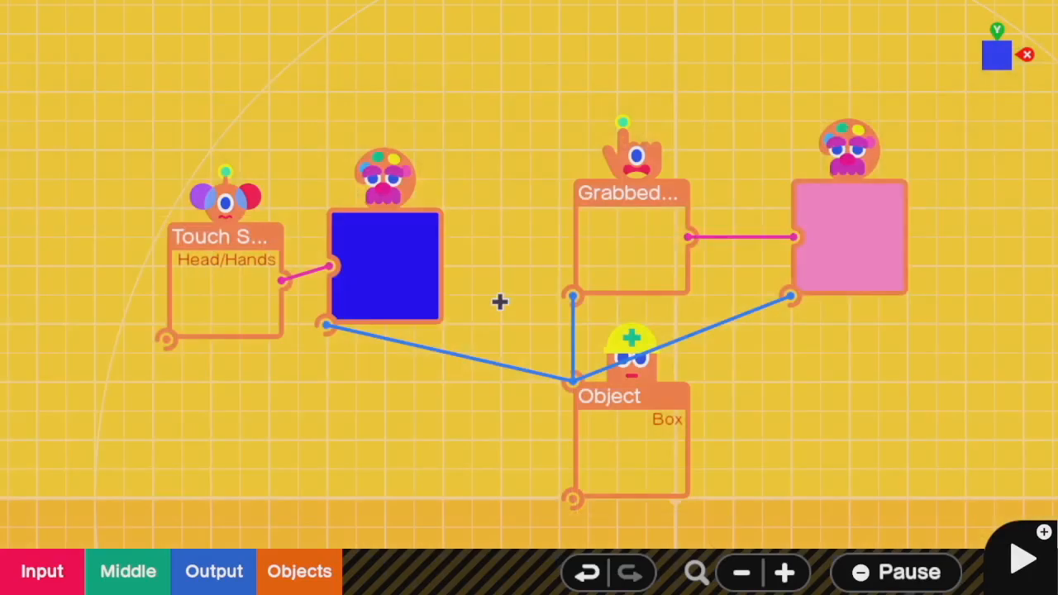
left_click(1022, 559)
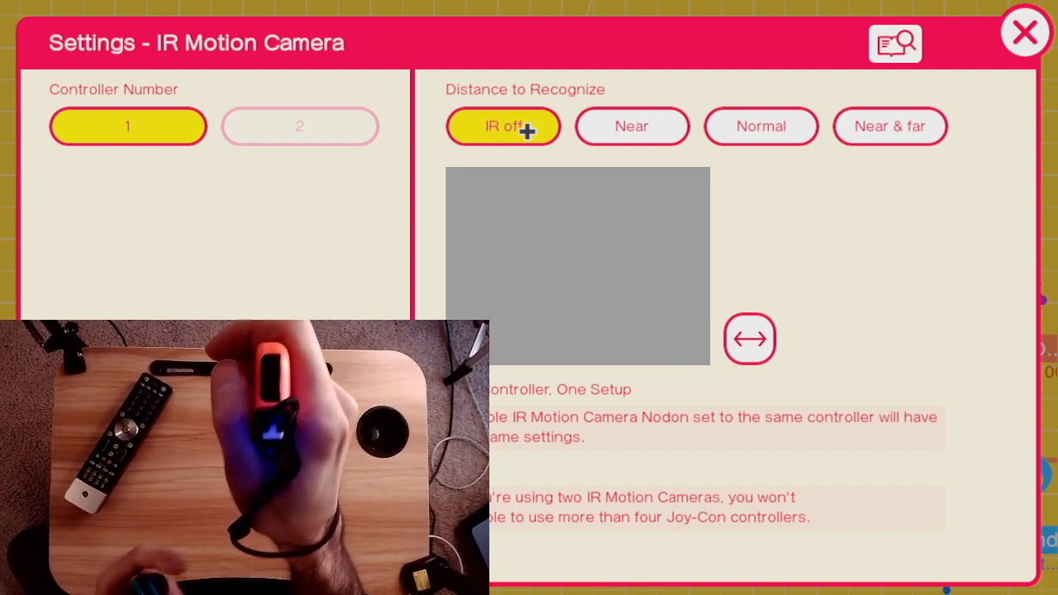
mouse_move(592, 125)
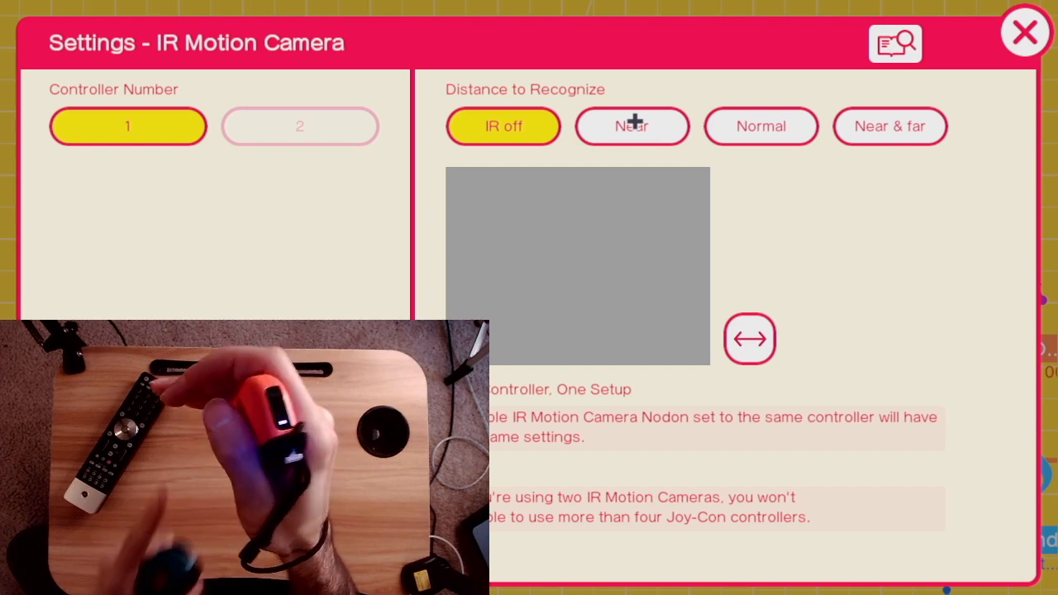
left_click(632, 125)
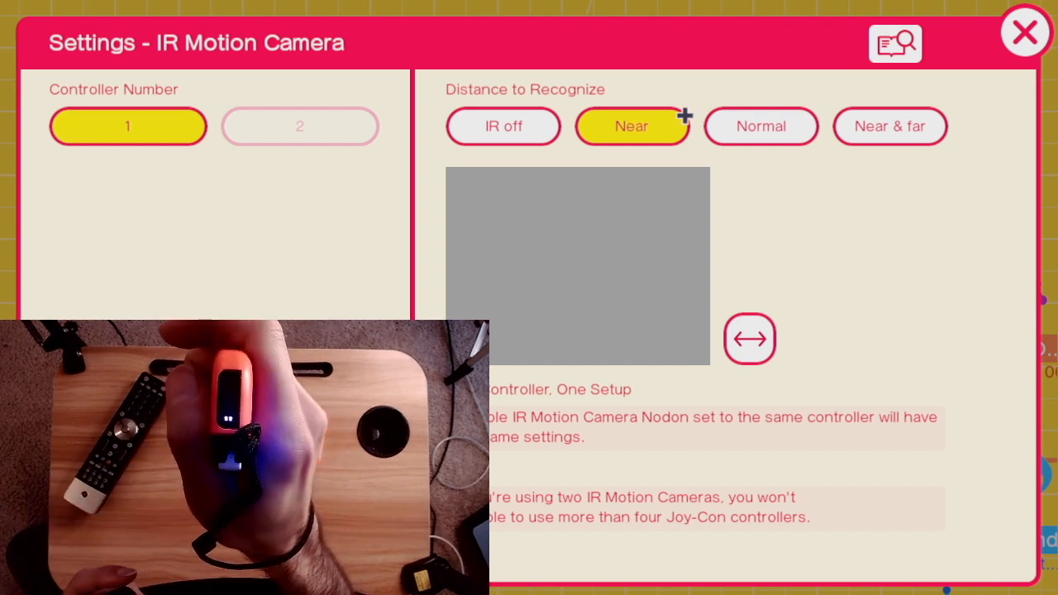
left_click(761, 126)
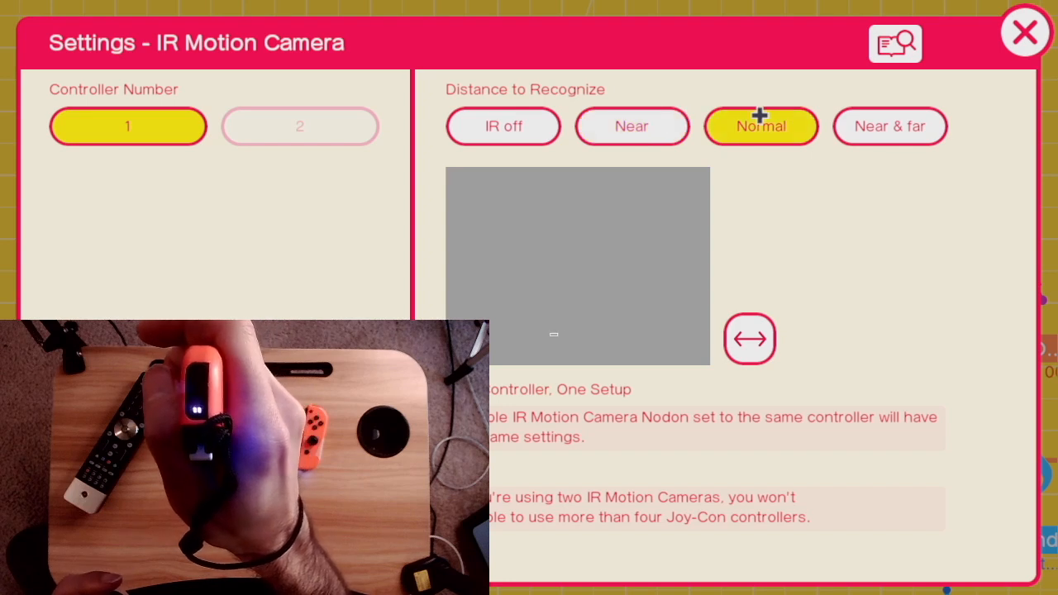
left_click(890, 126)
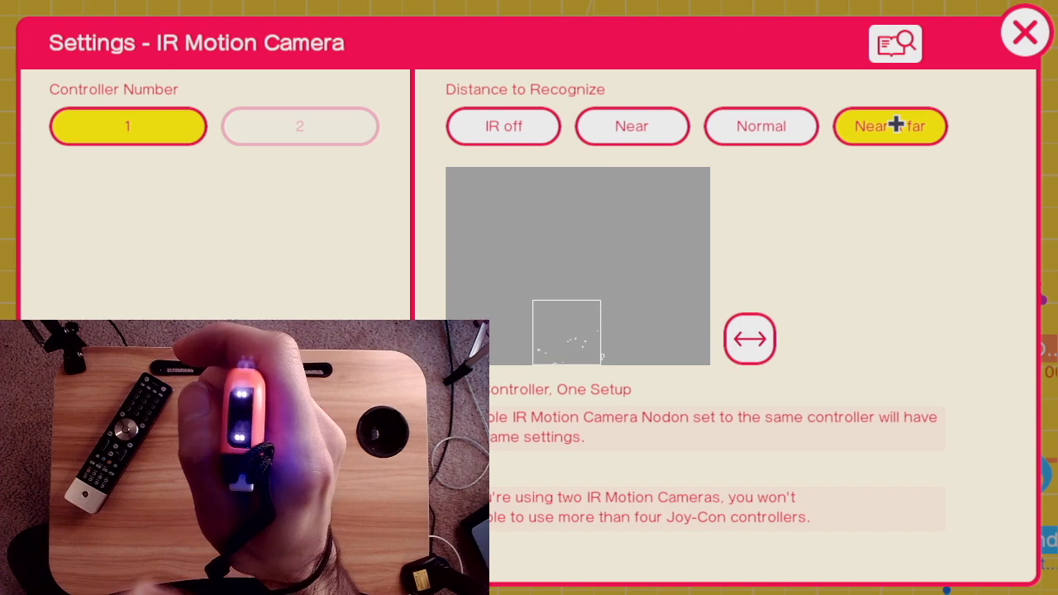
left_click(502, 126)
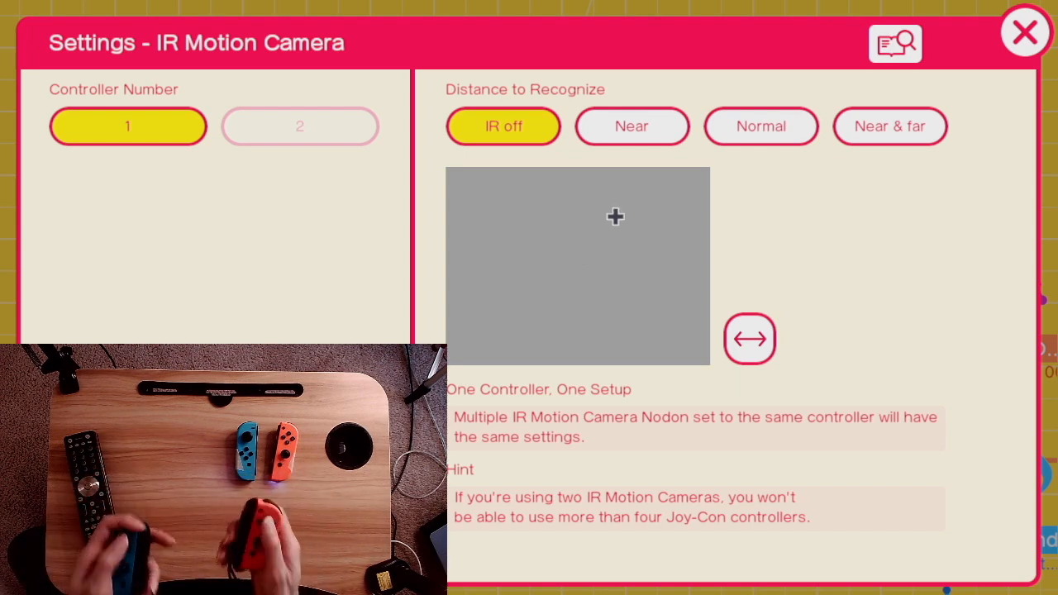
- Toggle the IR Motion Camera's distance to recognize between Near and Normal, ending on Normal
left_click(631, 126)
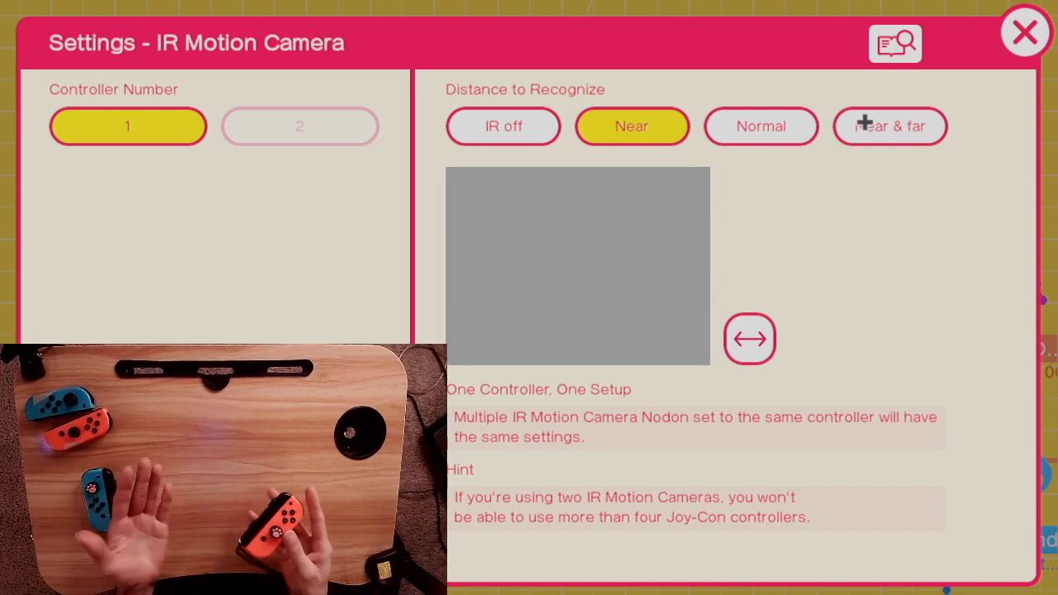
left_click(760, 125)
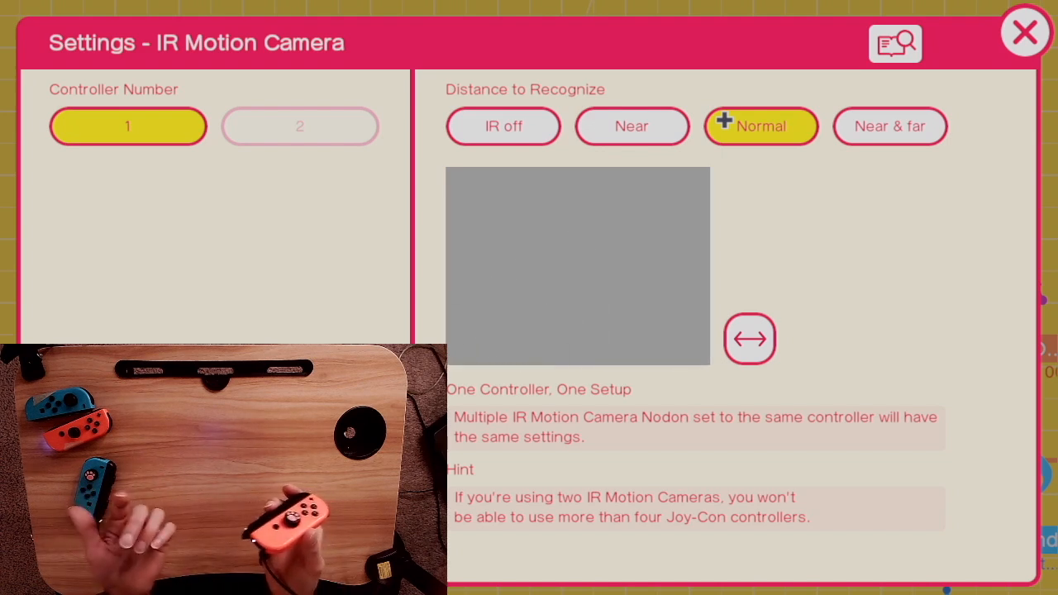
left_click(632, 126)
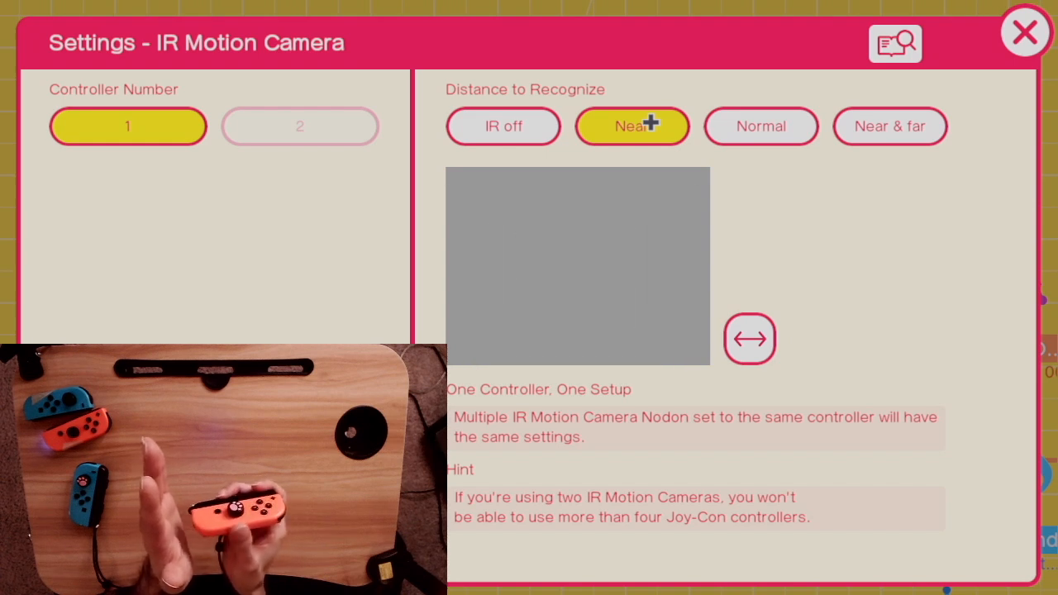
left_click(761, 126)
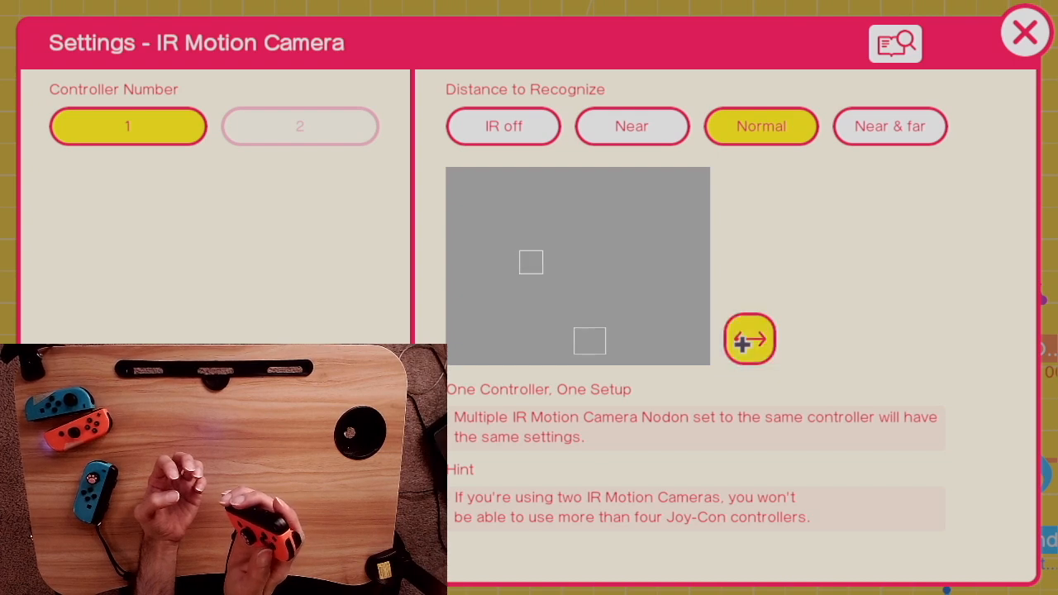
- Switch the IR Motion Camera's distance recognition to IR off and return to the Nodon board
left_click(503, 125)
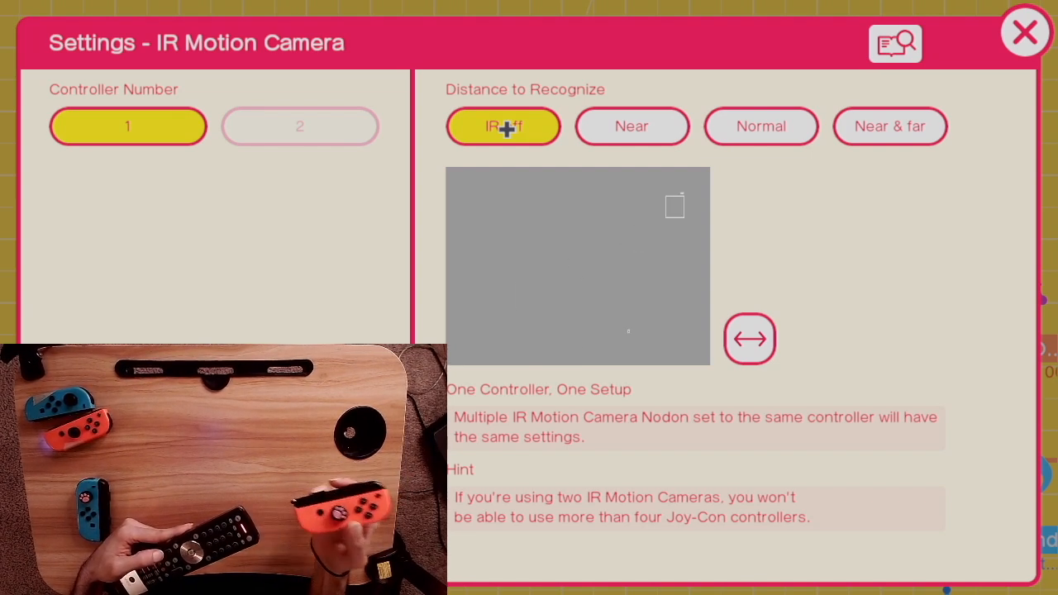
left_click(1022, 31)
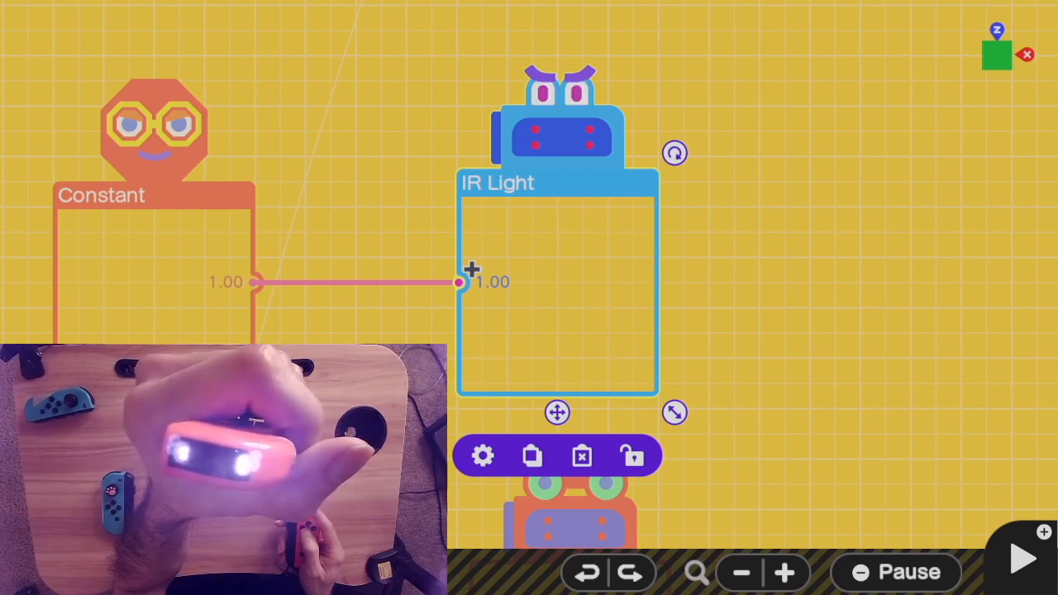
- Reopen the IR Motion Camera settings while the IR Light is driven by a constant 1.00
left_click(483, 457)
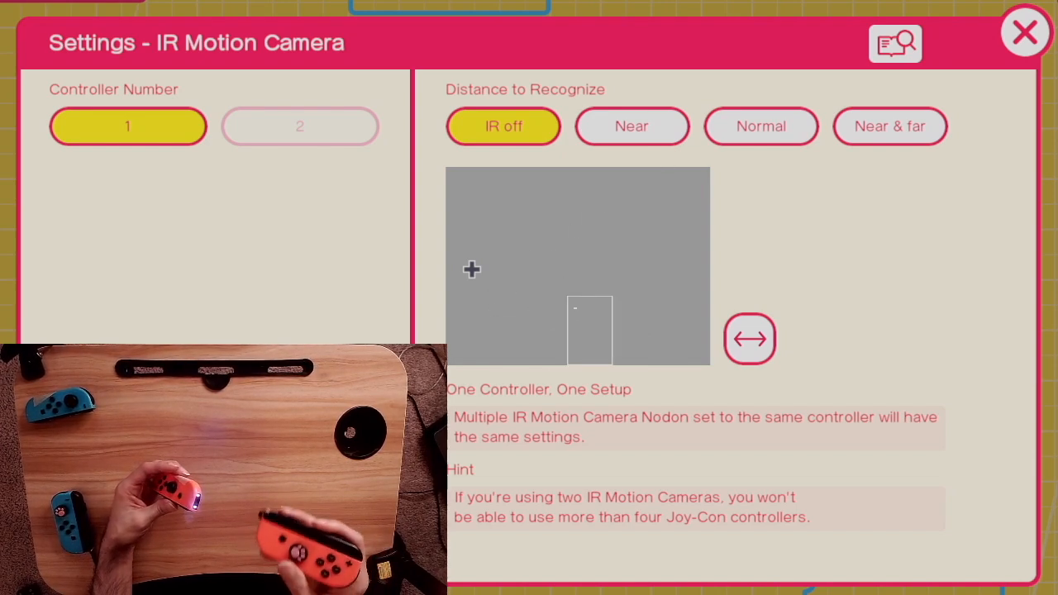
- Close the IR Motion Camera settings and return to the Nodon board
left_click(1026, 31)
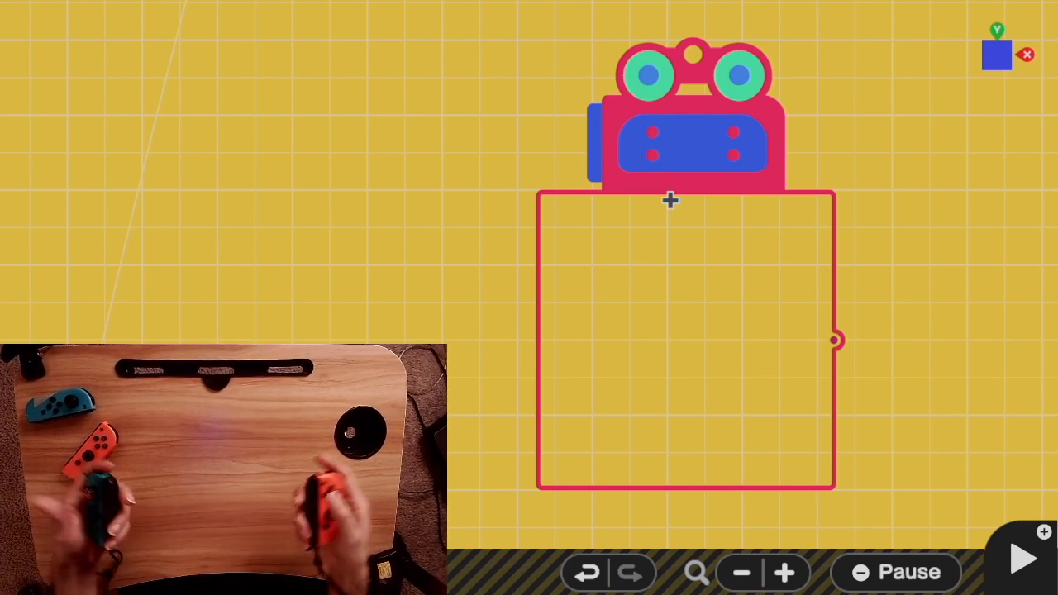
- Set the IR Motion Camera to Normal distance, then wire its output into a Number Object
left_click(695, 141)
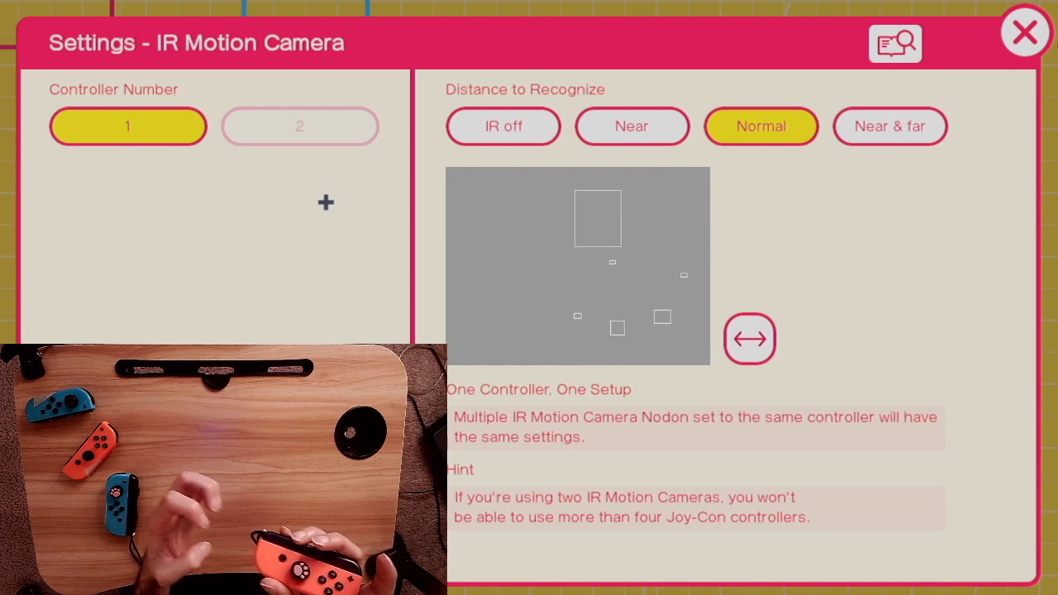
left_click(1024, 32)
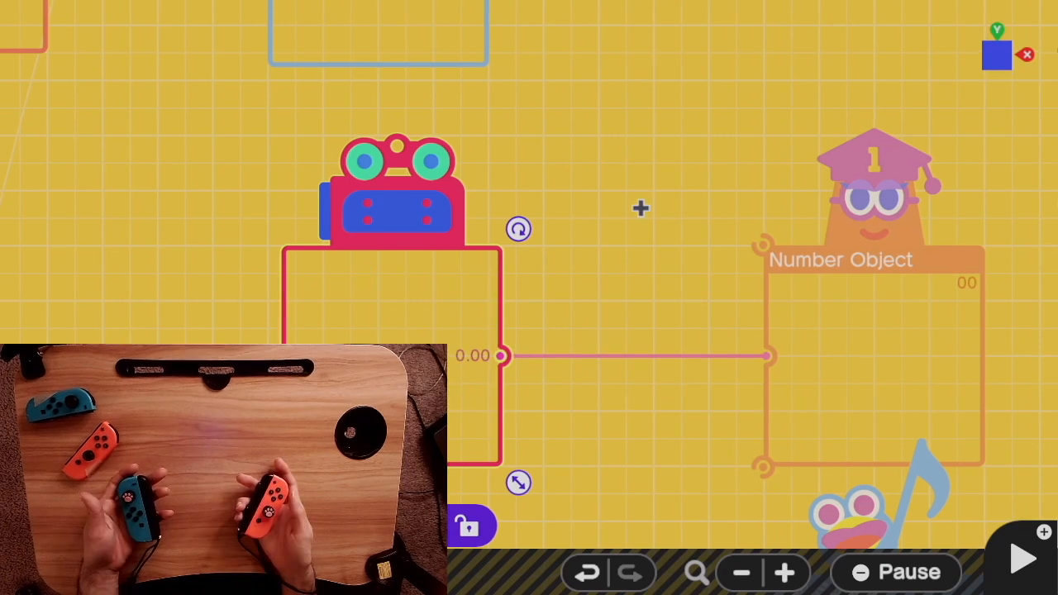
mouse_move(467, 347)
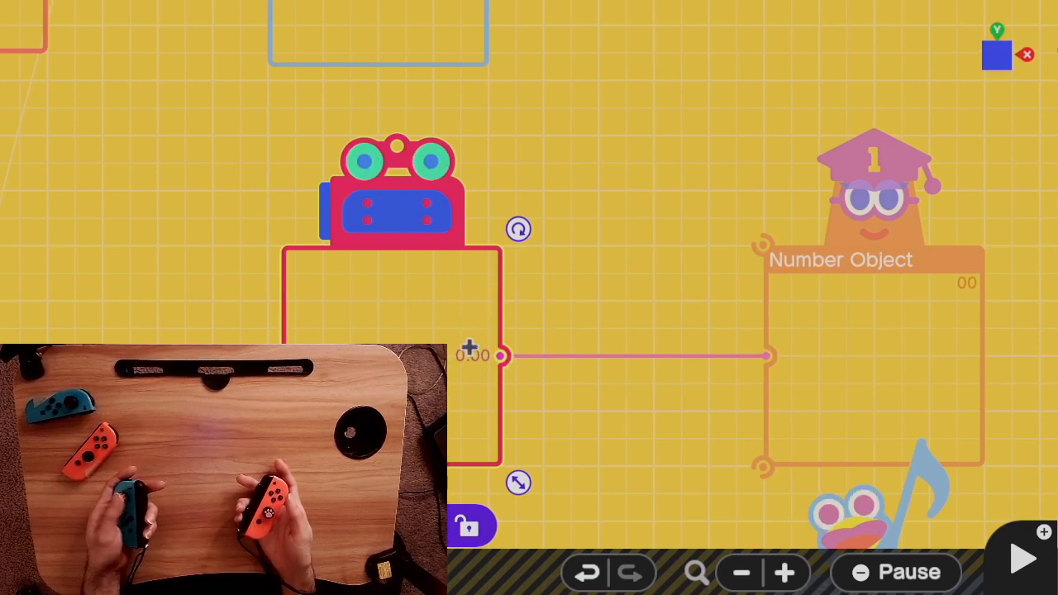